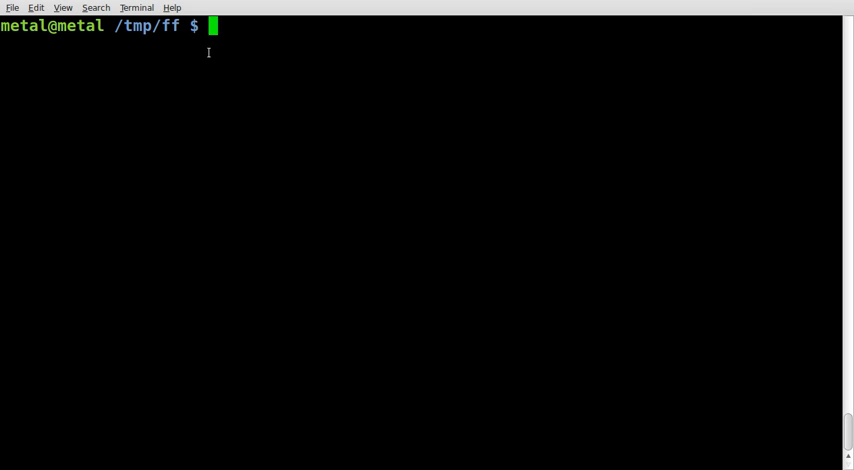
Step: Start composing a convert command for the frog photo im000242.jpg
text(convert)
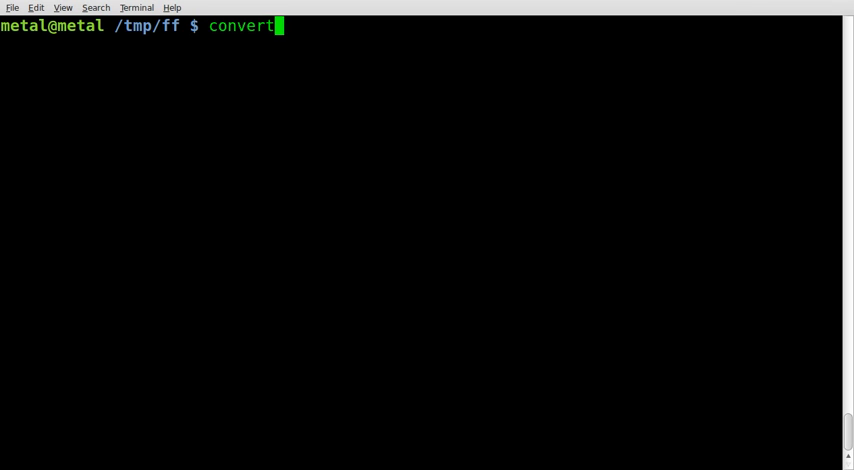
text(-)
text(display im000242.jpg)
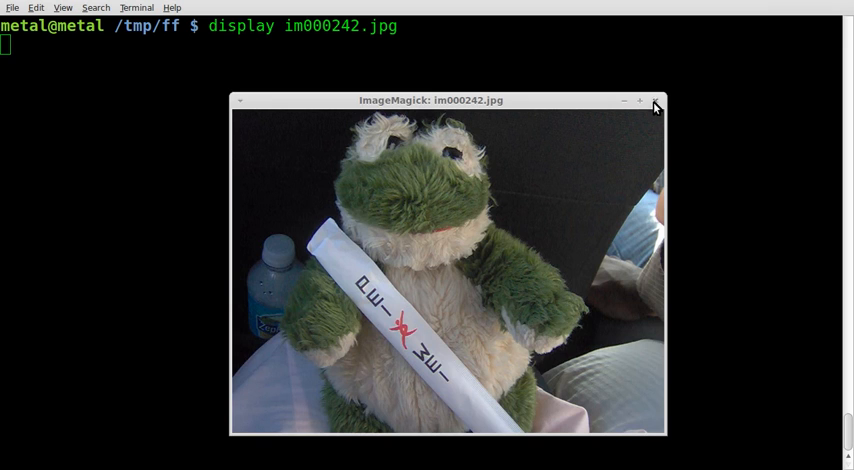
Step: Close the frog photo viewer and begin a new convert command
text(convert -paint)
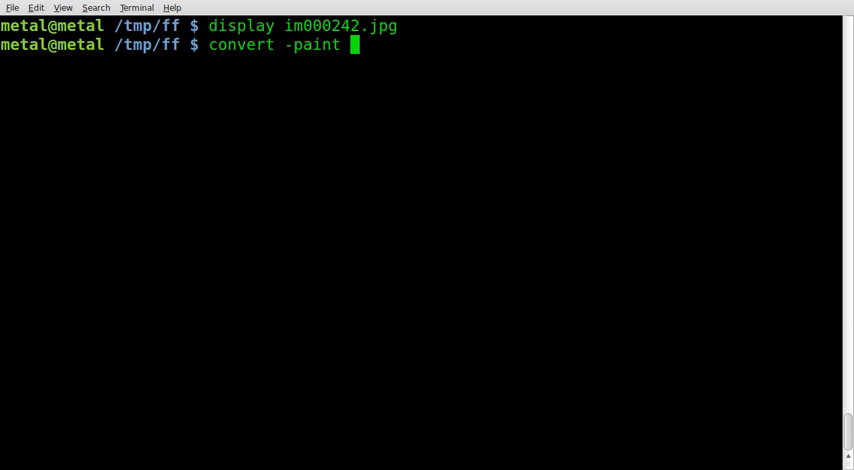
Step: Run convert -paint 5 im000242.jpg output.jpg, preview the painted frog, then close it
text(5)
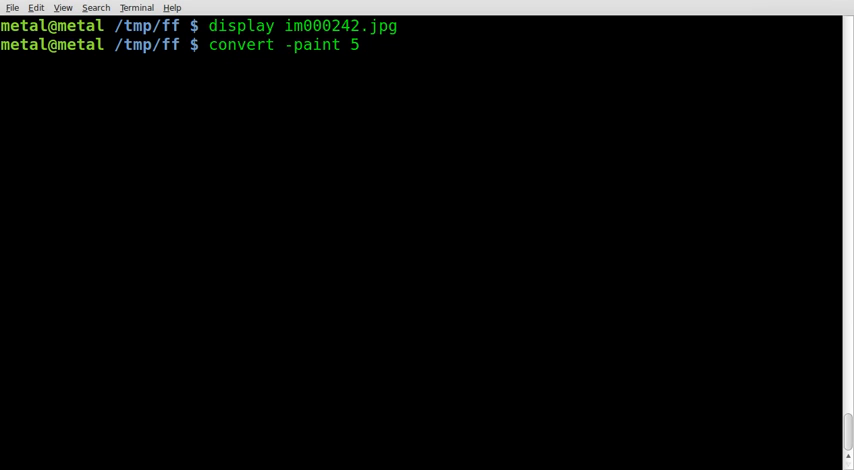
text(im000242.jpg)
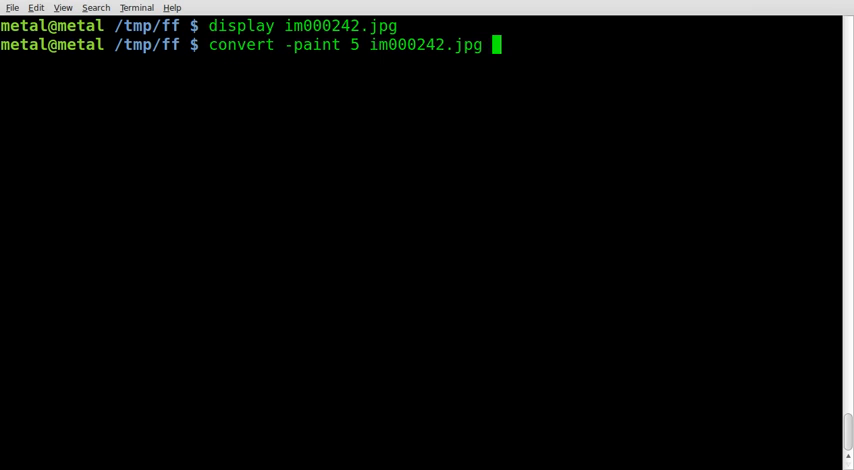
text(output.jpg)
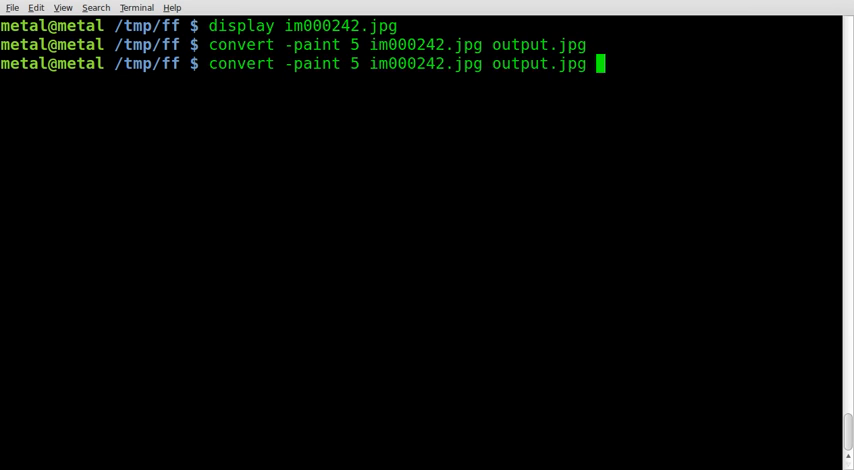
text(display  output.jpg)
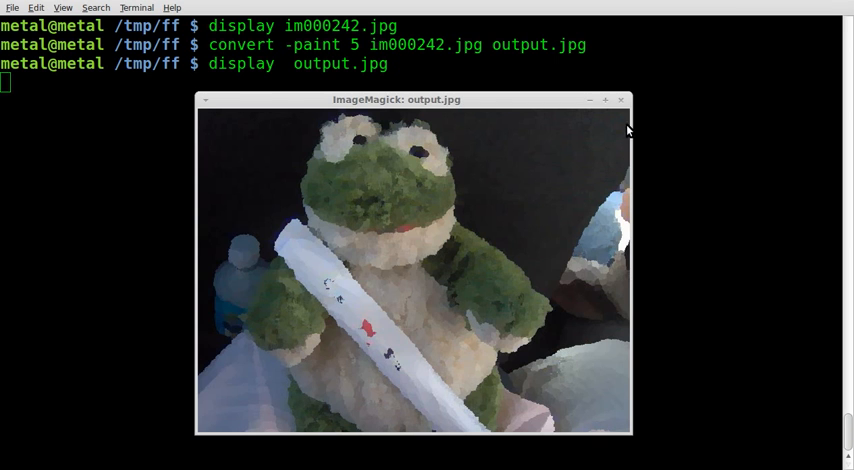
click(620, 100)
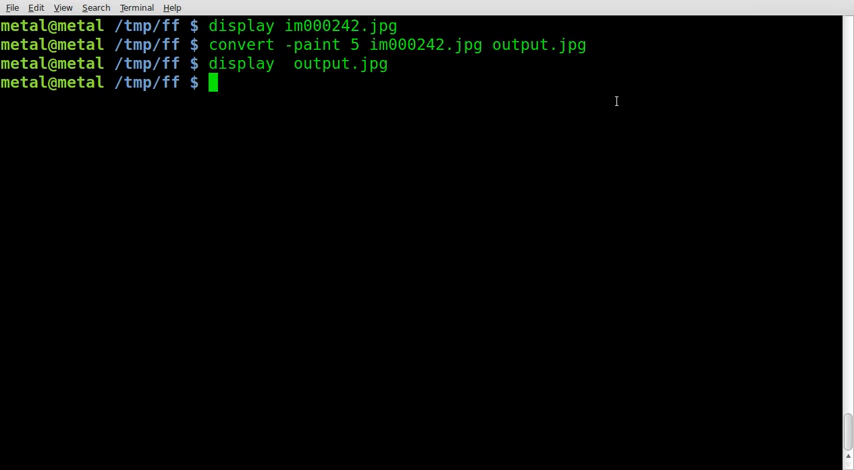
Step: Re-run convert on im000242.jpg with paint radius 15, overwriting output.jpg
text(convert -paint 5 im000242.jpg output.jpg)
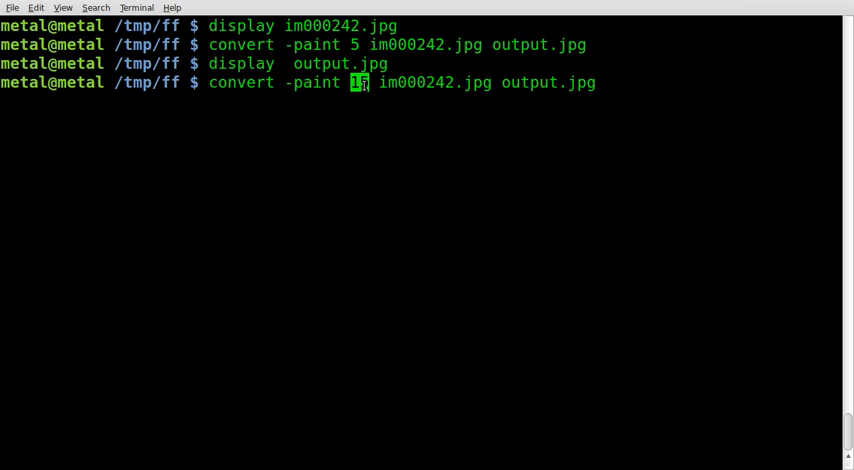
double_click(432, 82)
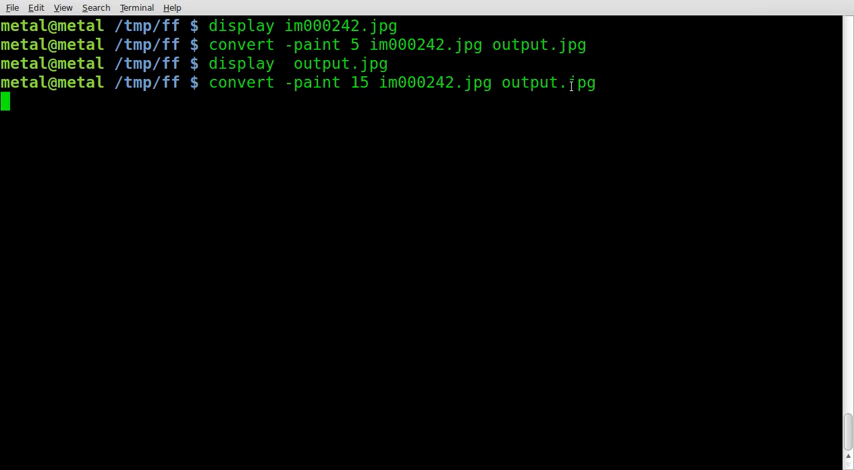
double_click(582, 84)
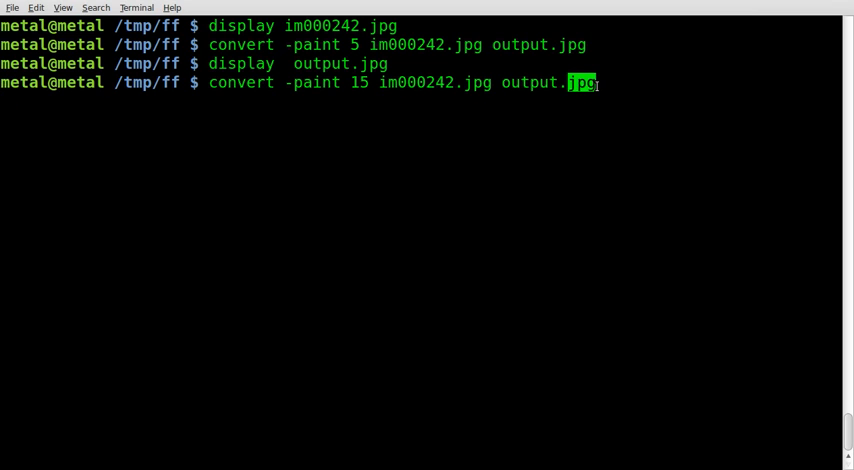
key(Return)
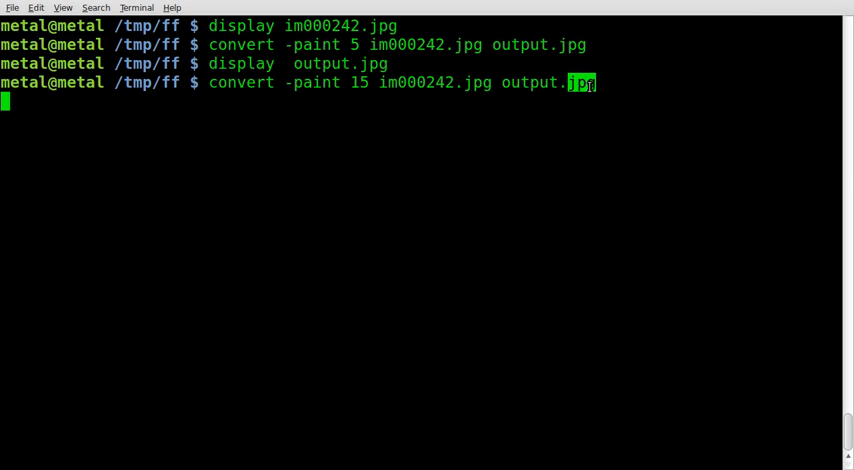